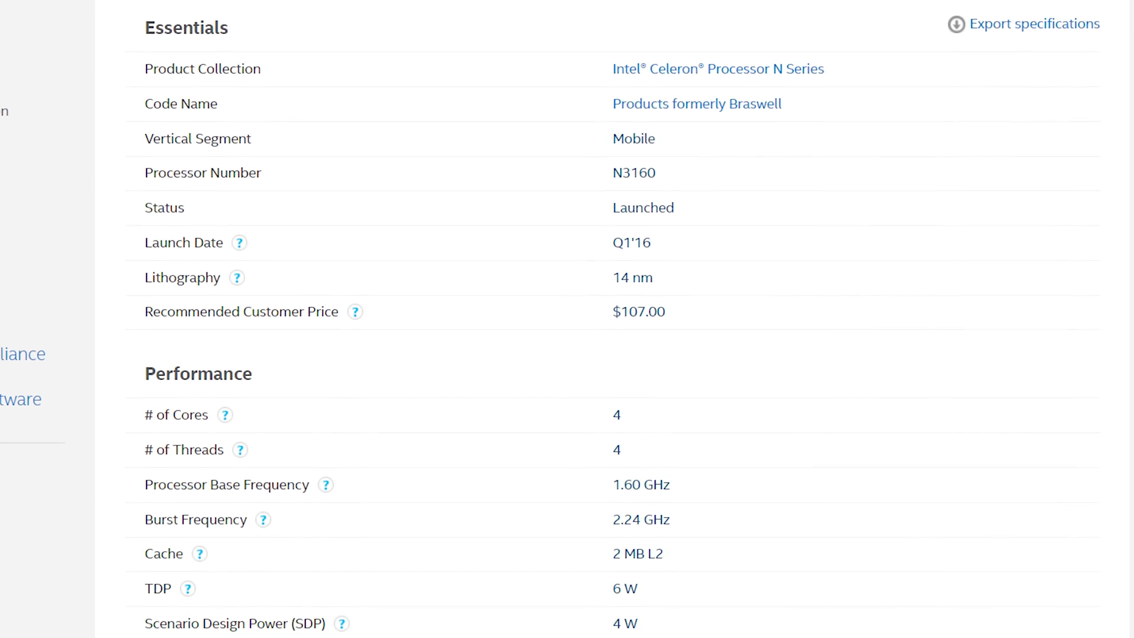
# Step: Scroll the Intel ARK N3160 page down to Memory Specifications, showing 8 GB maximum
pyautogui.scroll(-3)
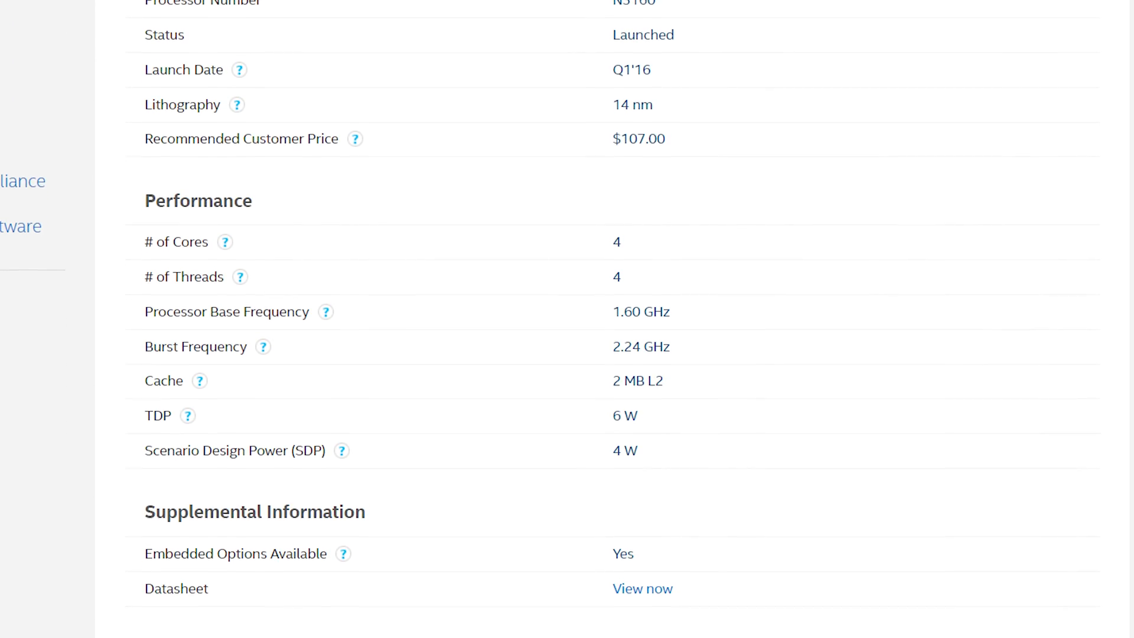
pyautogui.scroll(-3)
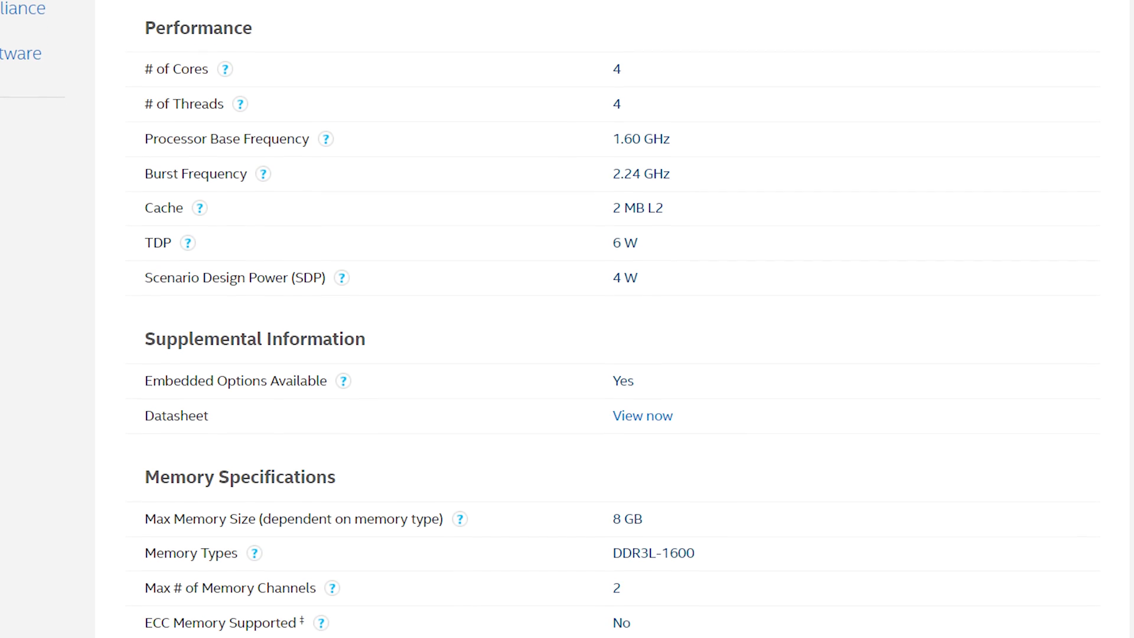
pyautogui.scroll(-3)
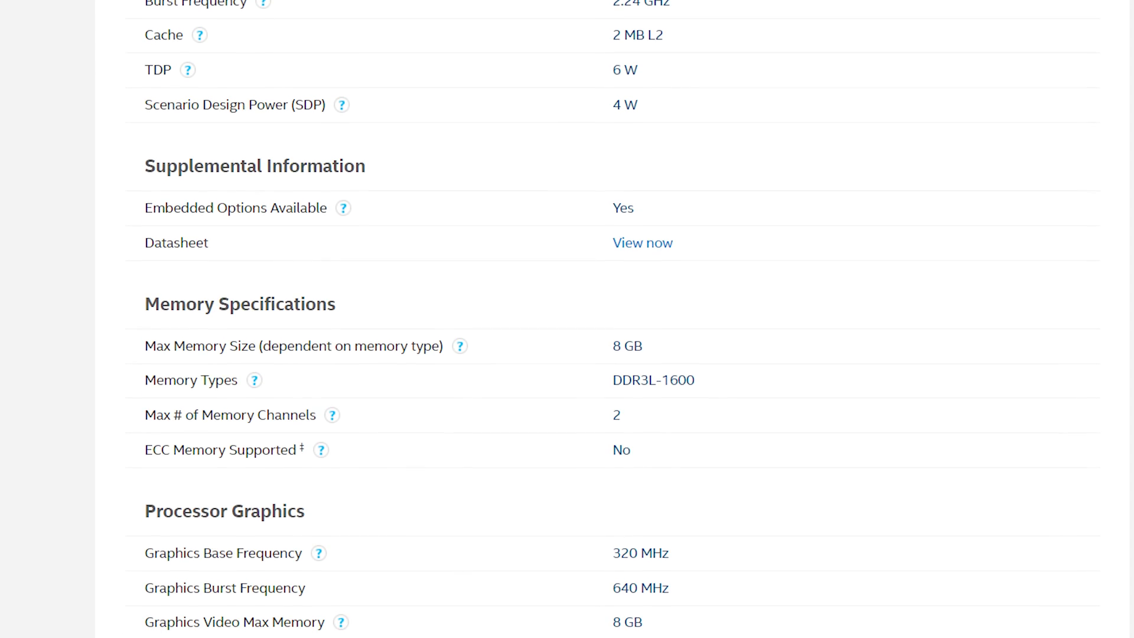
pyautogui.scroll(-3)
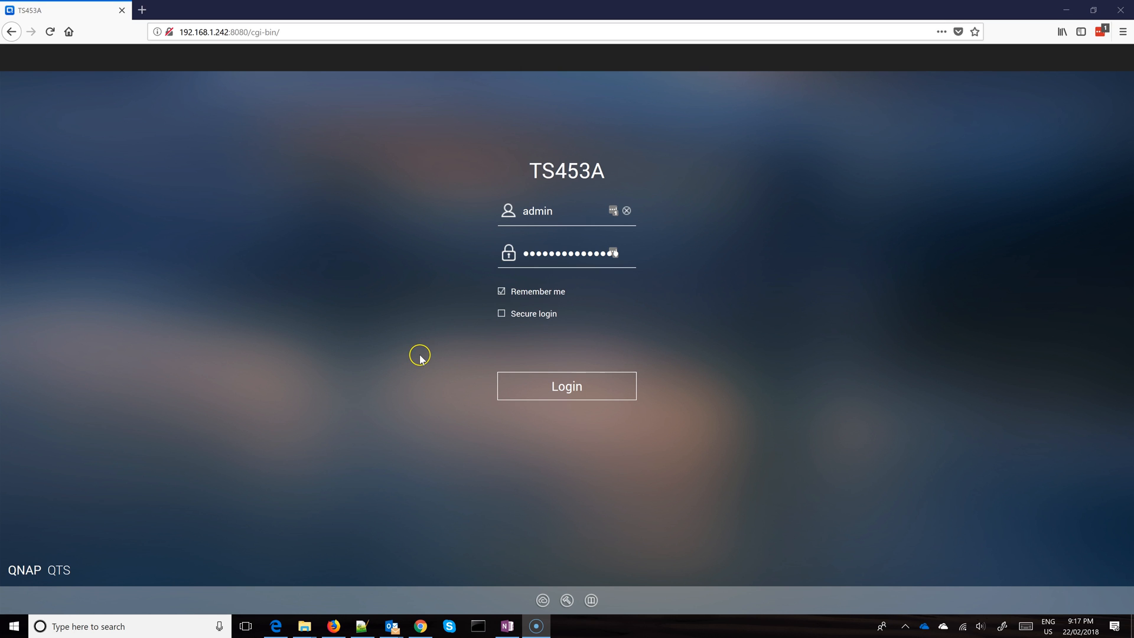
# Step: Log in to the TS453A, then close the What's New and Help Center windows
pyautogui.click(567, 385)
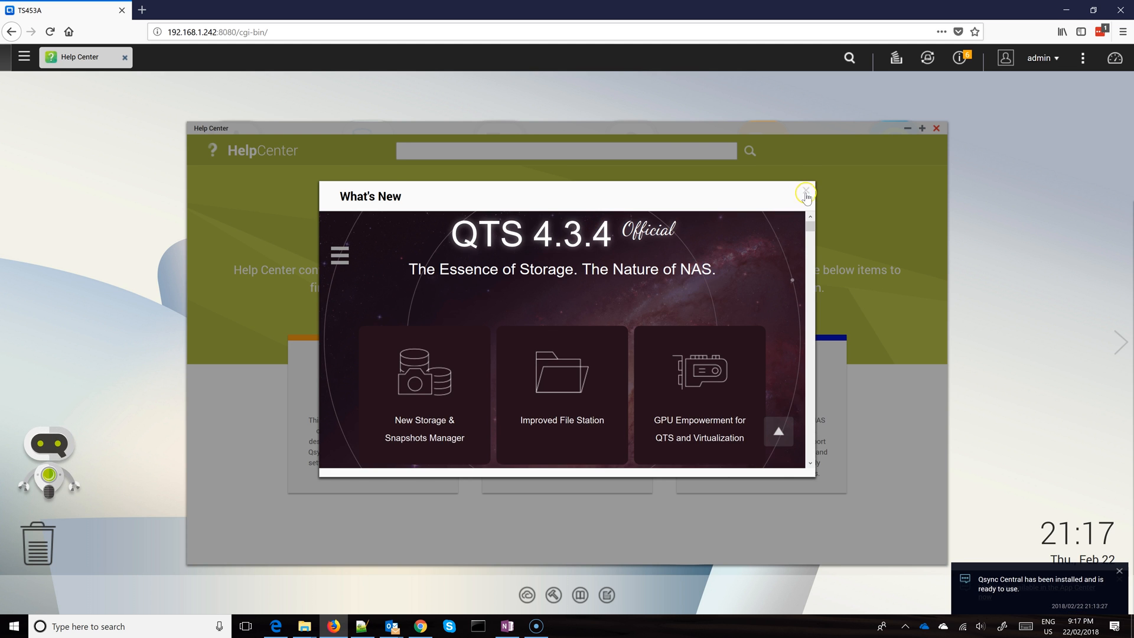
pyautogui.click(805, 190)
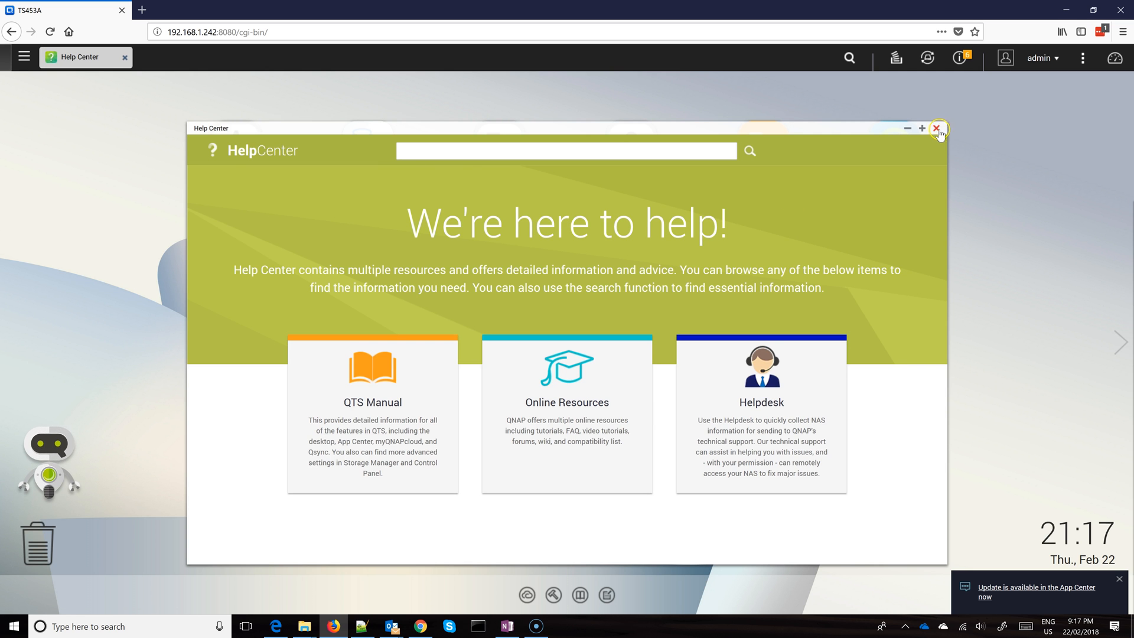
pyautogui.click(959, 58)
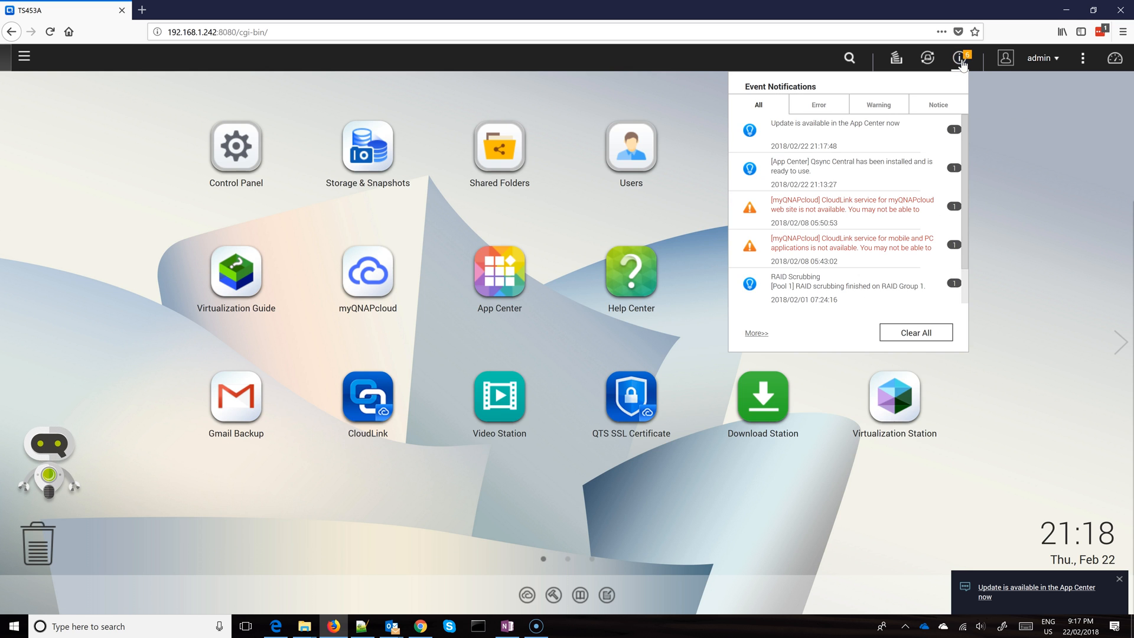
pyautogui.moveTo(244, 261)
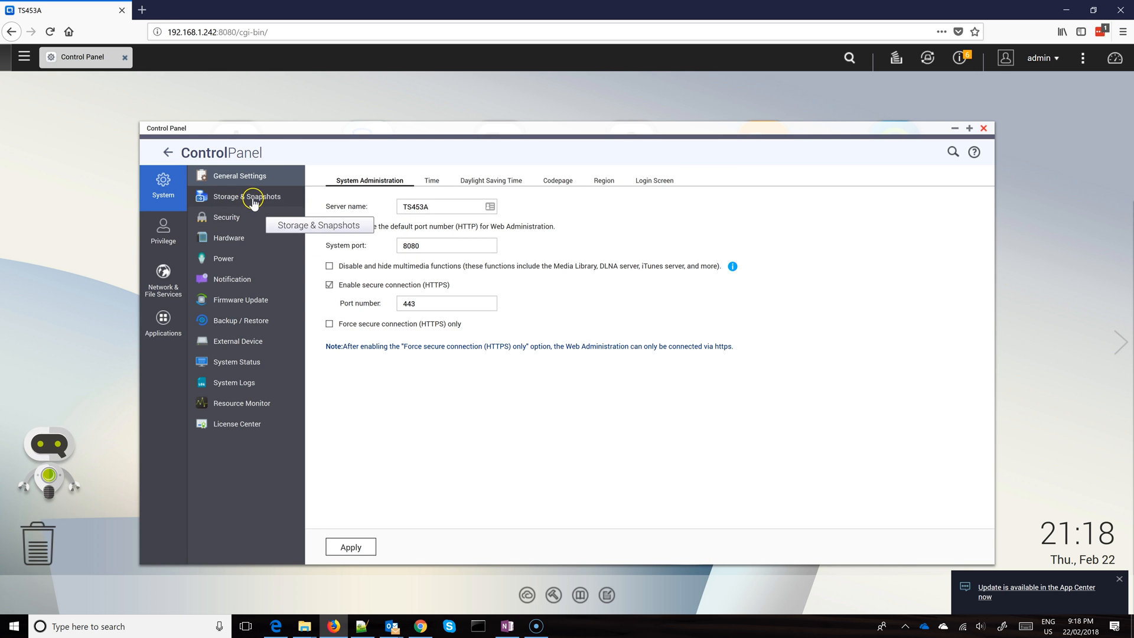
pyautogui.moveTo(251, 361)
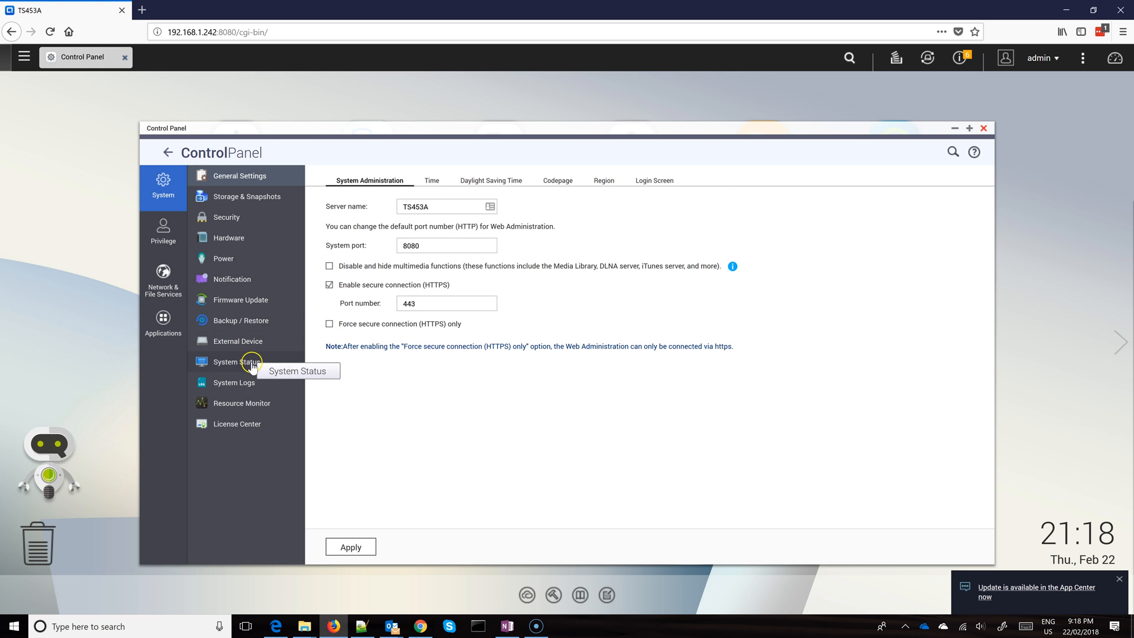
# Step: Open System Status showing 16 GB total memory in two 8 GB slots, and move the window higher
pyautogui.click(233, 362)
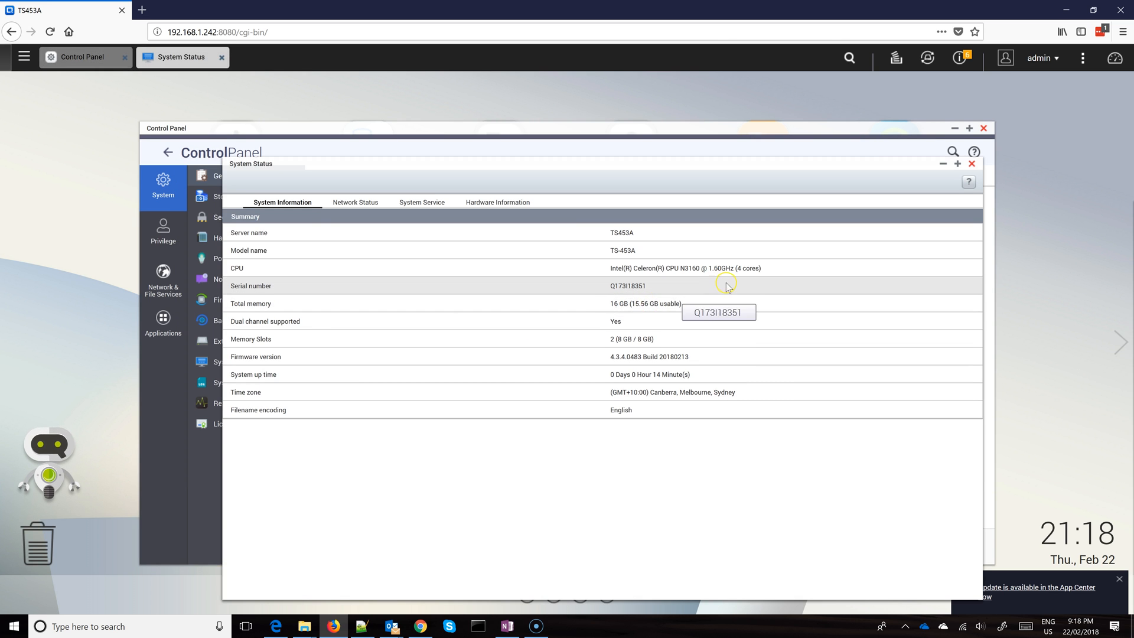
pyautogui.moveTo(602, 305)
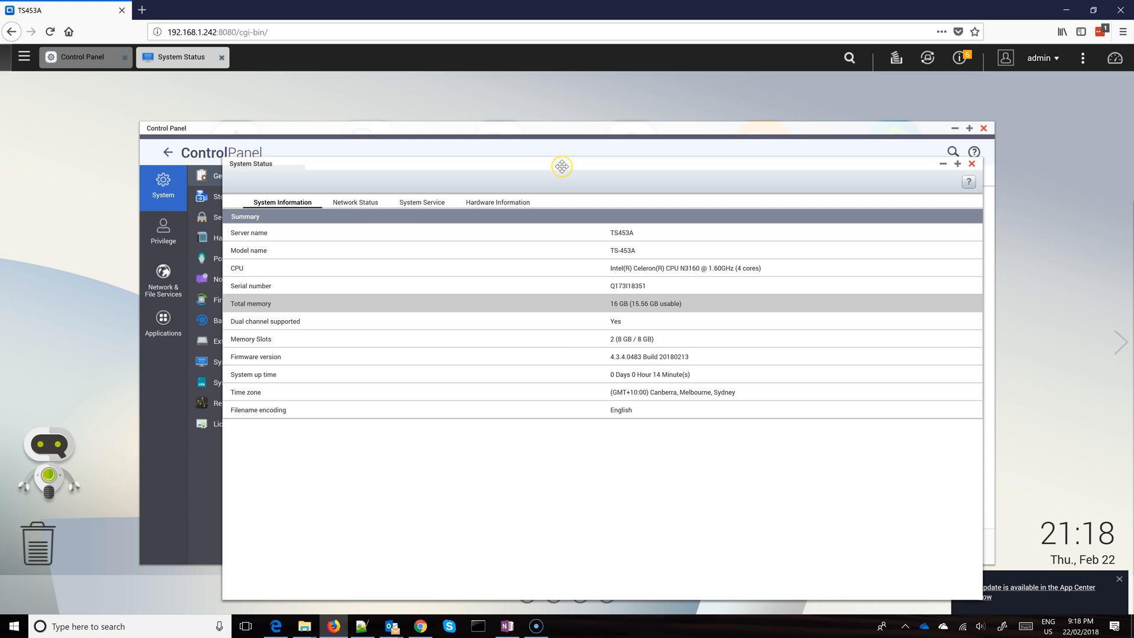
pyautogui.moveTo(561, 165); pyautogui.dragTo(557, 101)
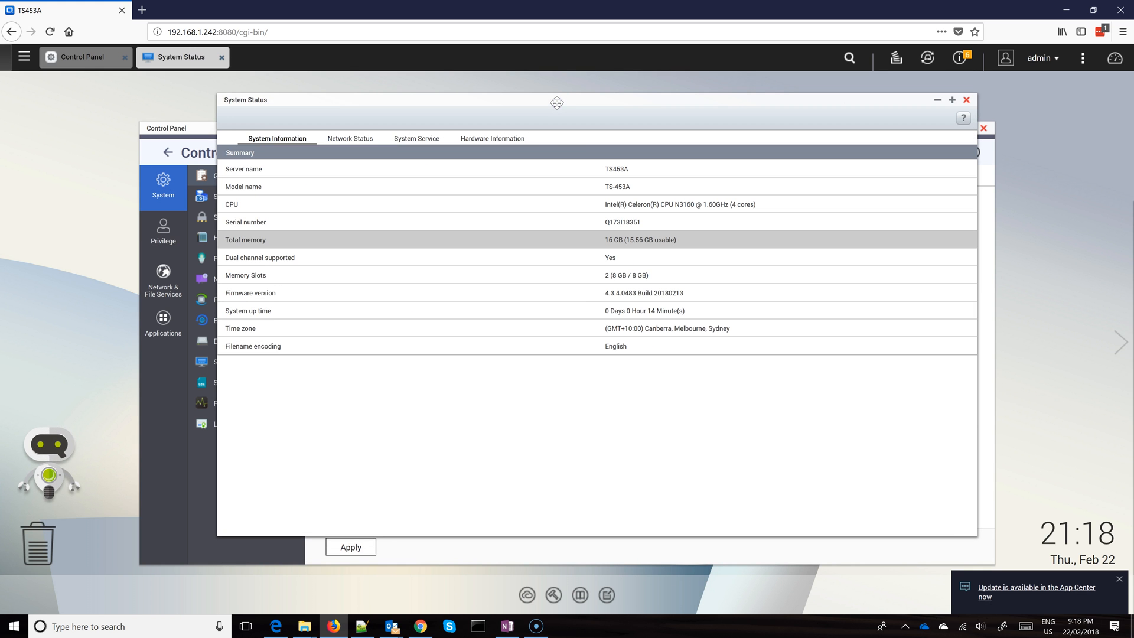